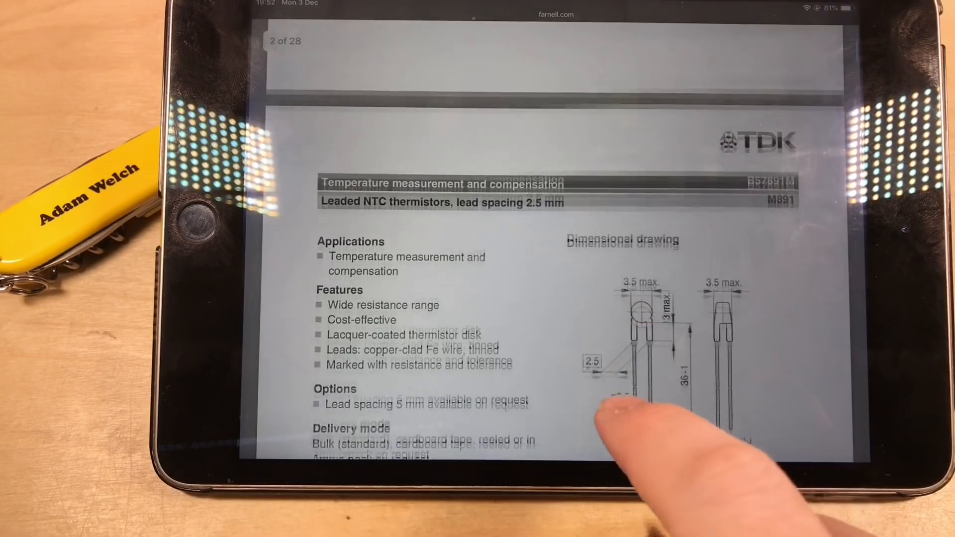
- Enter 68000 Ω as R1 and 2500 Ω as R2 in the parallel-resistance fields
scroll(down, 3)
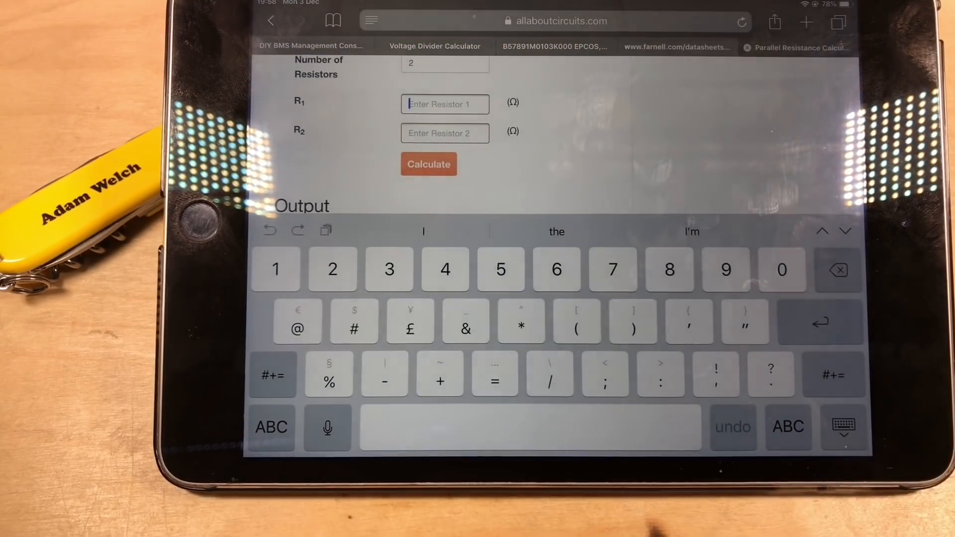
text(680000)
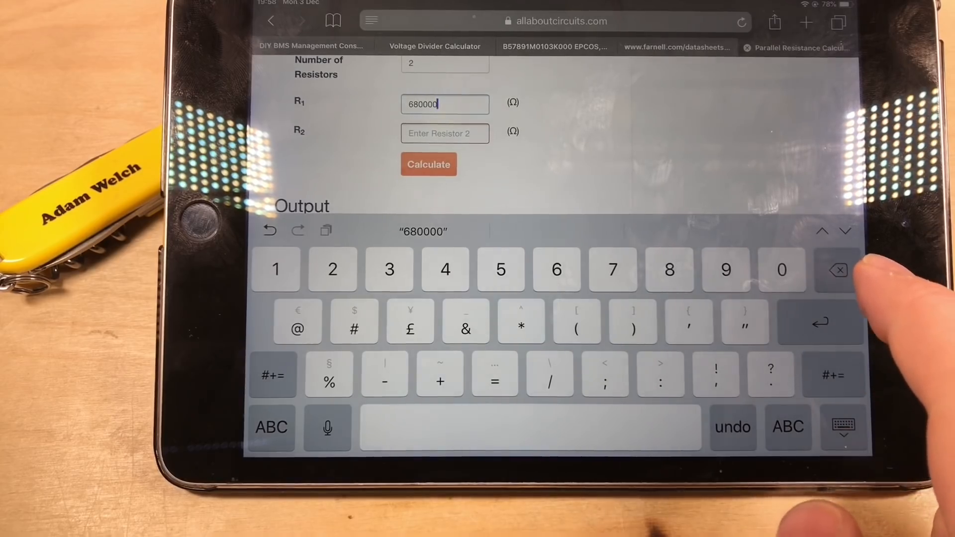
click(842, 271)
text(2500)
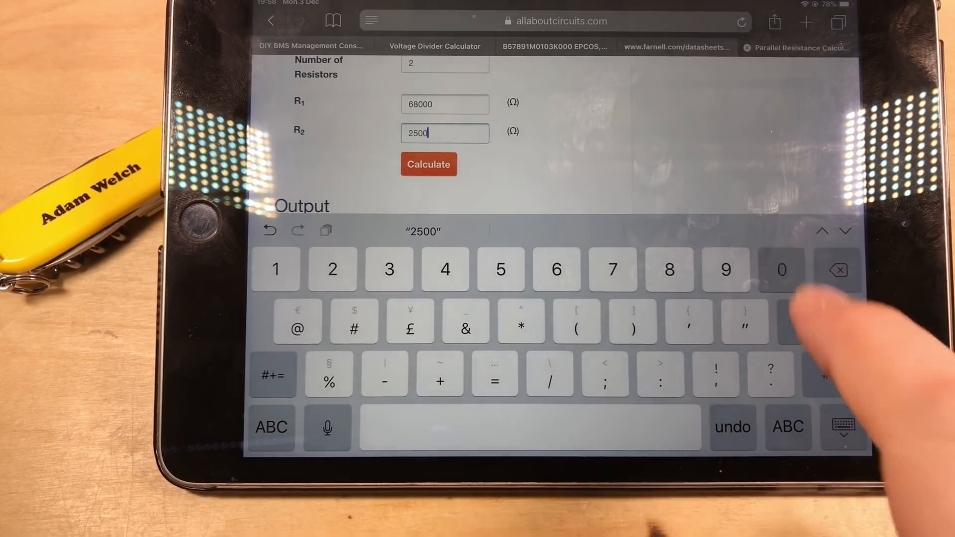
click(782, 268)
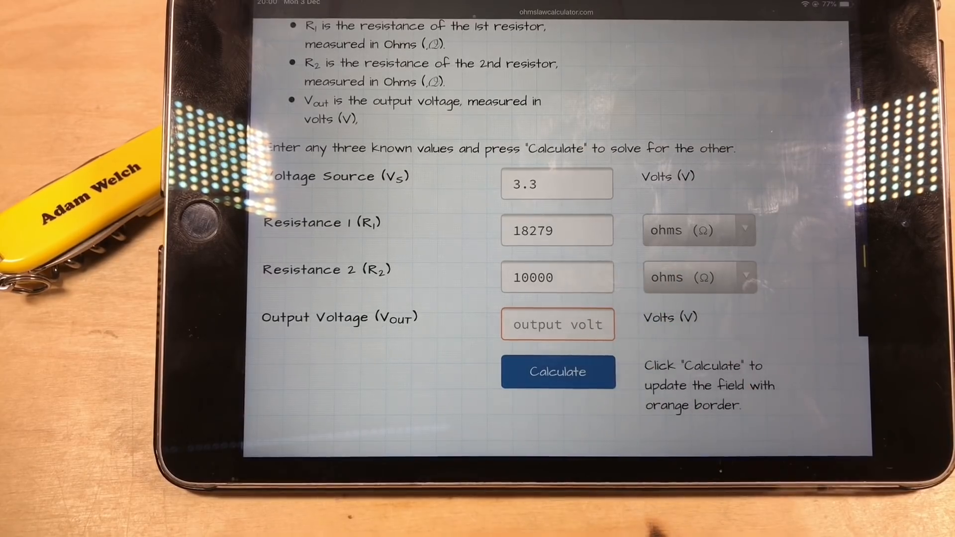
- Calculate the divider output for 3.3 V source, 18279 Ω R1 and 10000 Ω R2
click(557, 372)
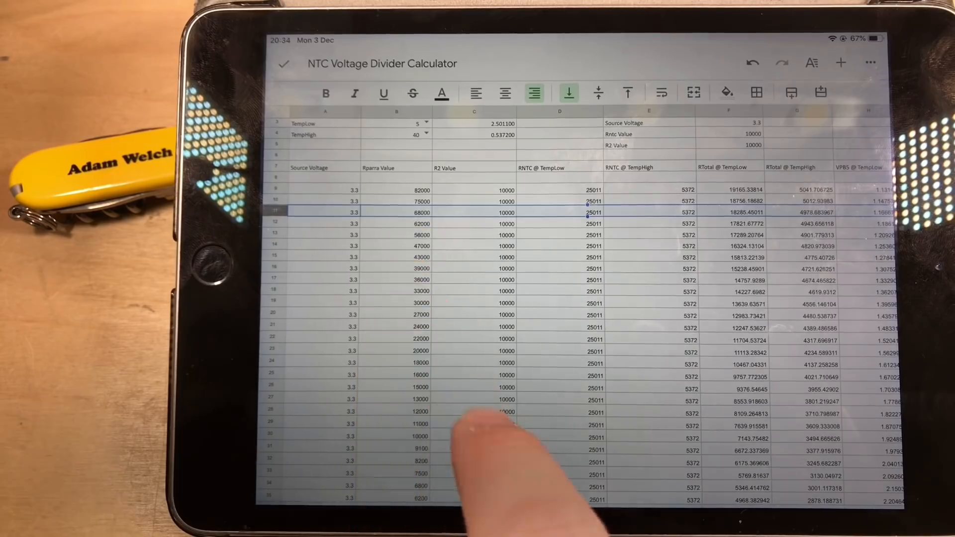
- Scroll the NTC Voltage Divider Calculator sheet right to view the computed columns
scroll(right, 3)
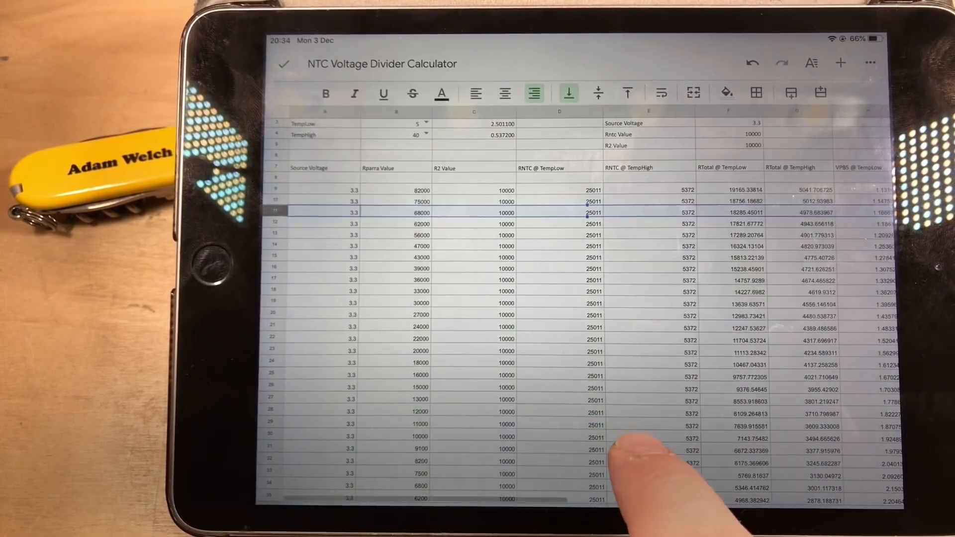
scroll(right, 3)
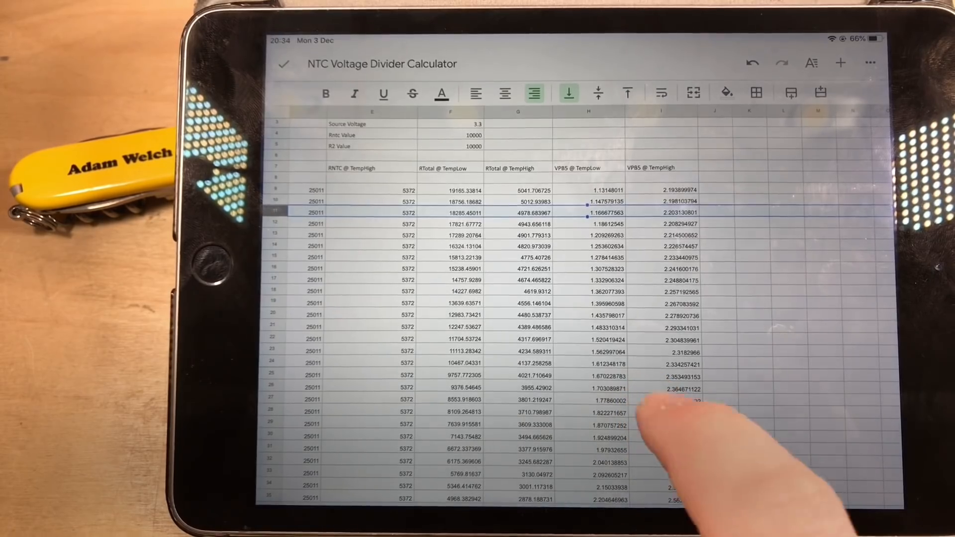
click(603, 375)
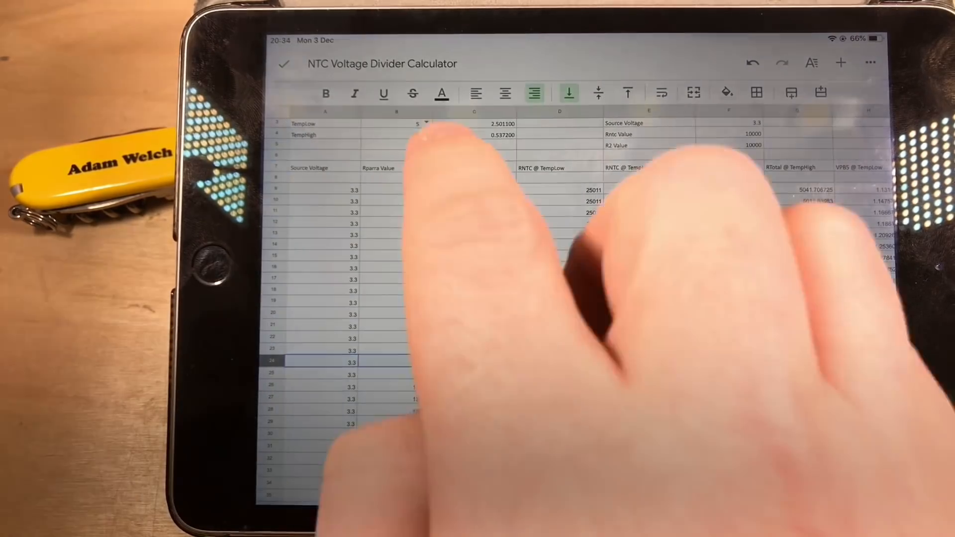
click(426, 122)
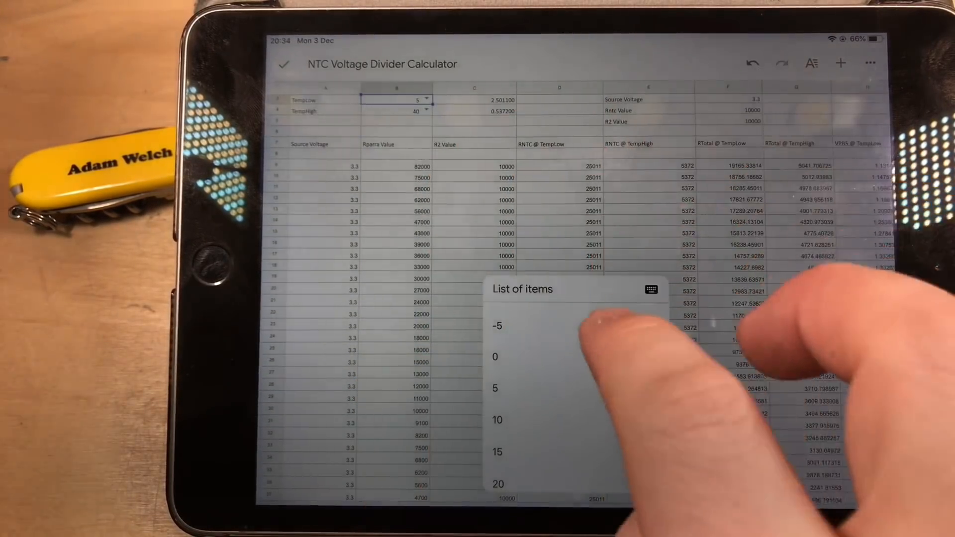
- Choose 0 for TempLow so the thermistor resistance recalculates to 32014 Ω
click(495, 356)
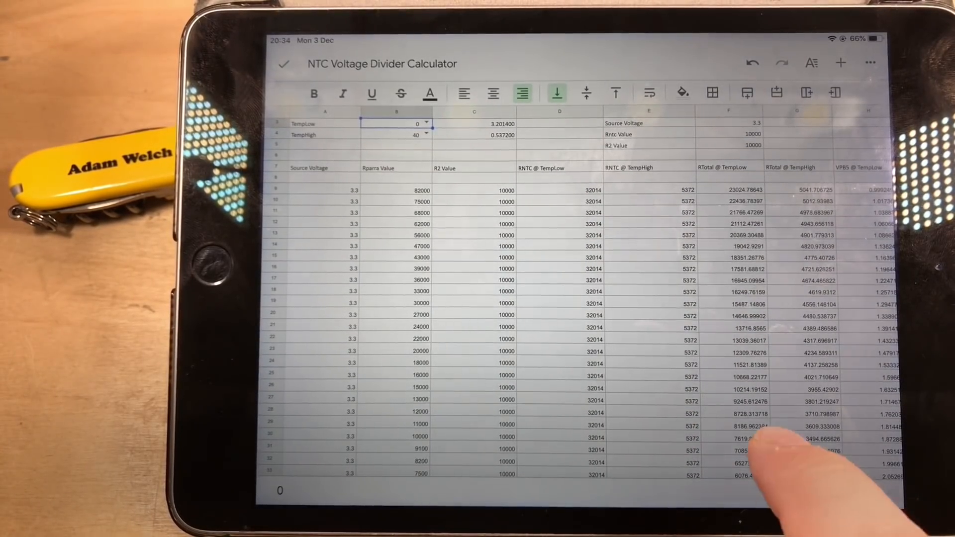
scroll(right, 3)
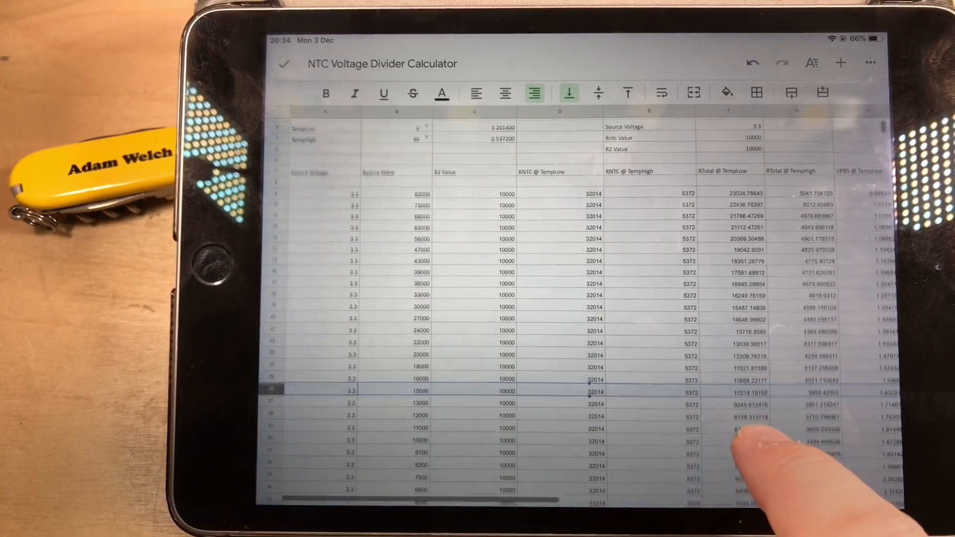
scroll(down, 3)
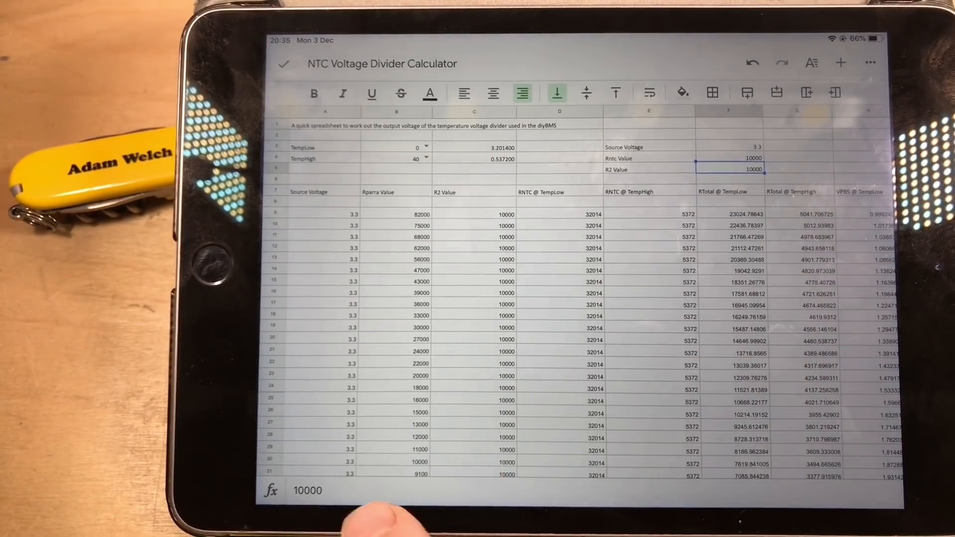
- Enter 20000 as the R2 Value so the R2 rows and PB5 voltages update
click(753, 169)
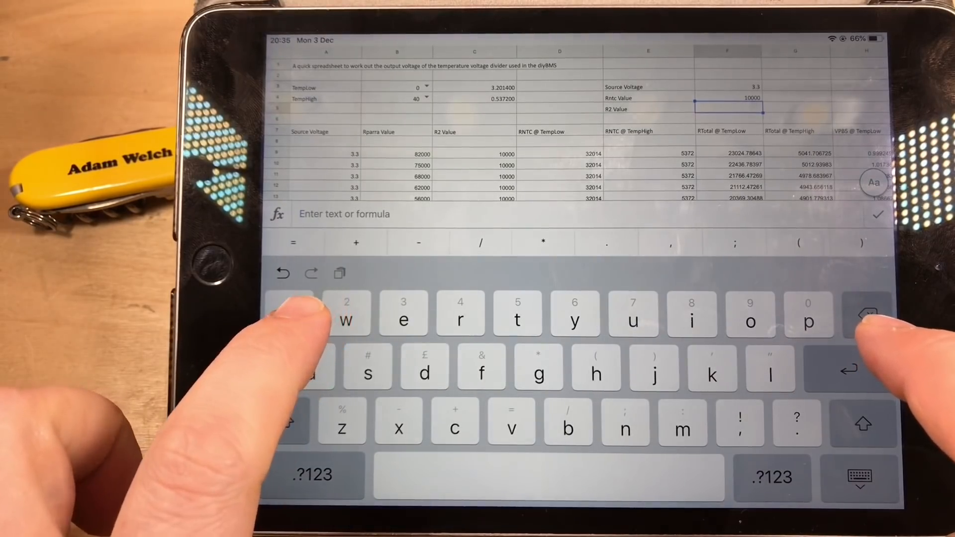
text(20)
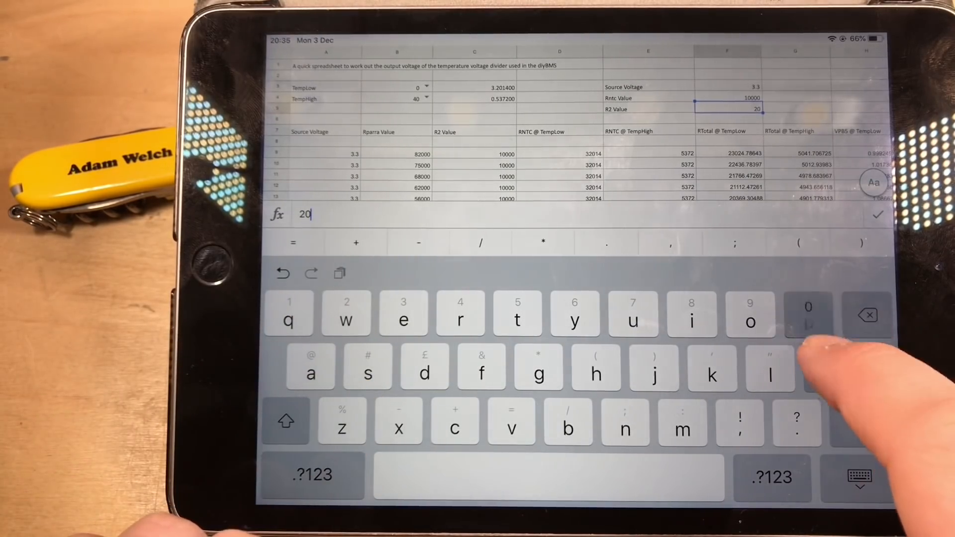
text(000)
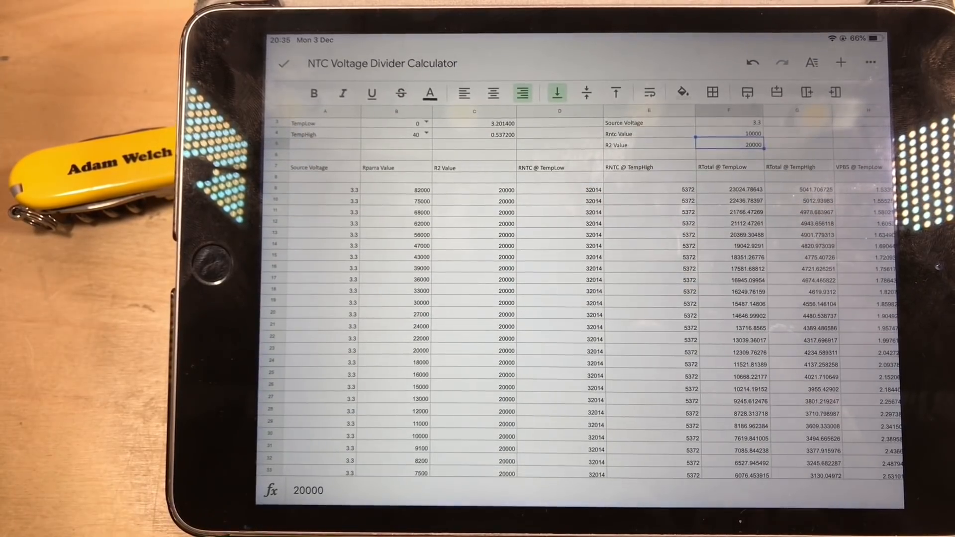
- Show the VPB5 @ TempLow formula =SUM((A12*C12)/(F12+C12)) in a voltage cell
scroll(down, 3)
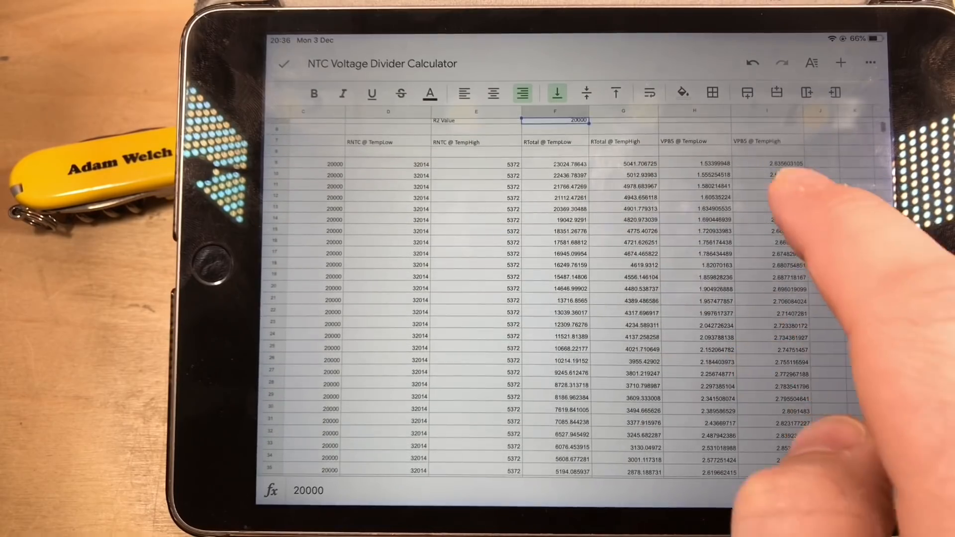
click(694, 185)
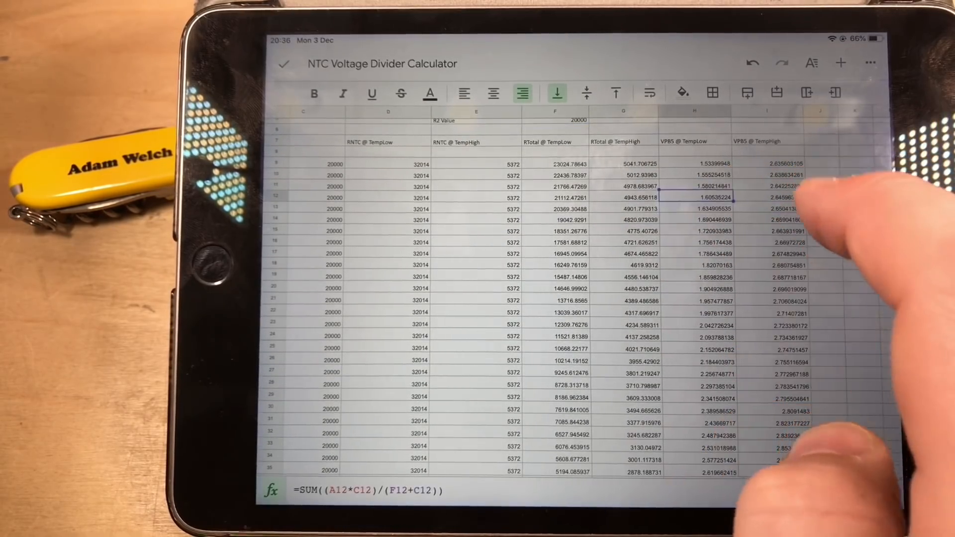